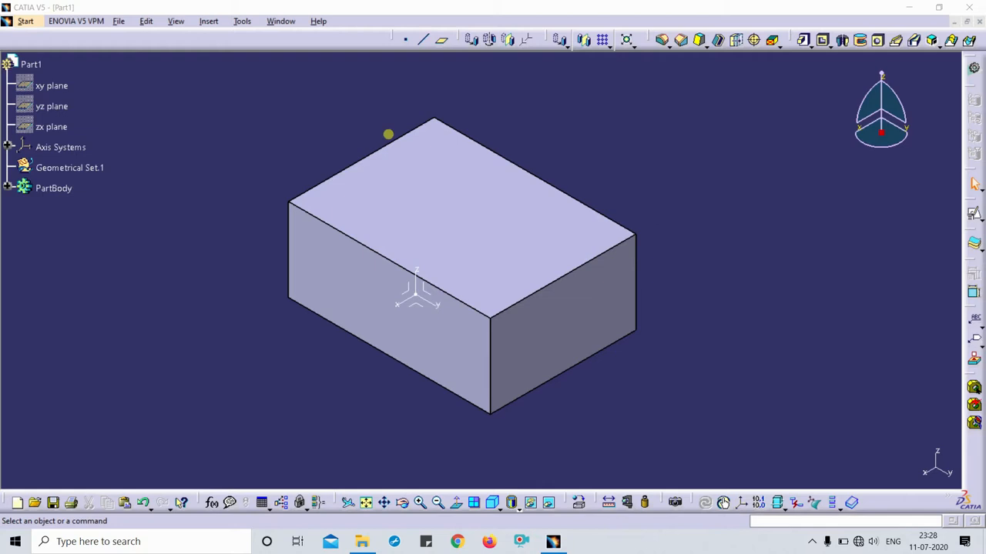
mouse_move(649, 152)
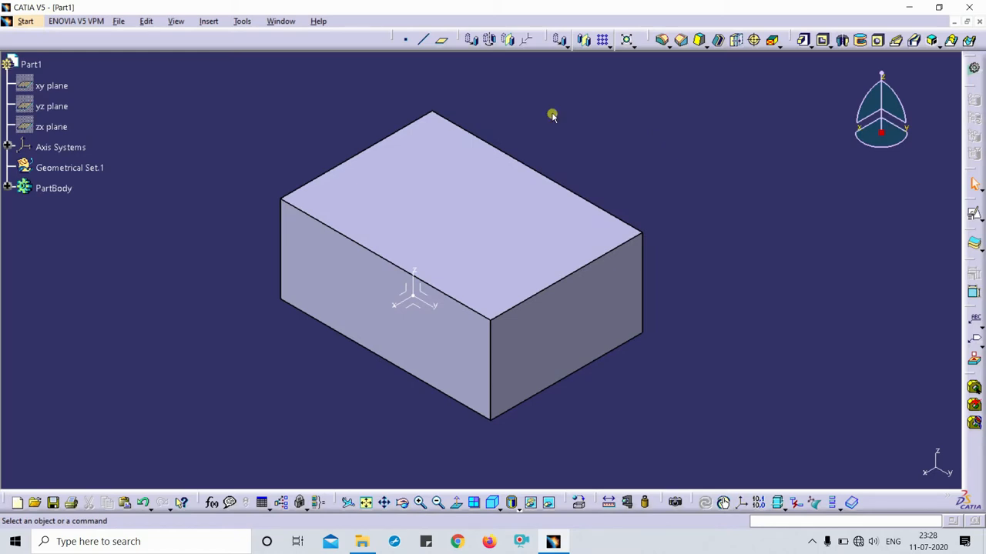
Open Tools > Customize, list All Commands, and scroll to Hide/Show 3D contour.
left_click(242, 21)
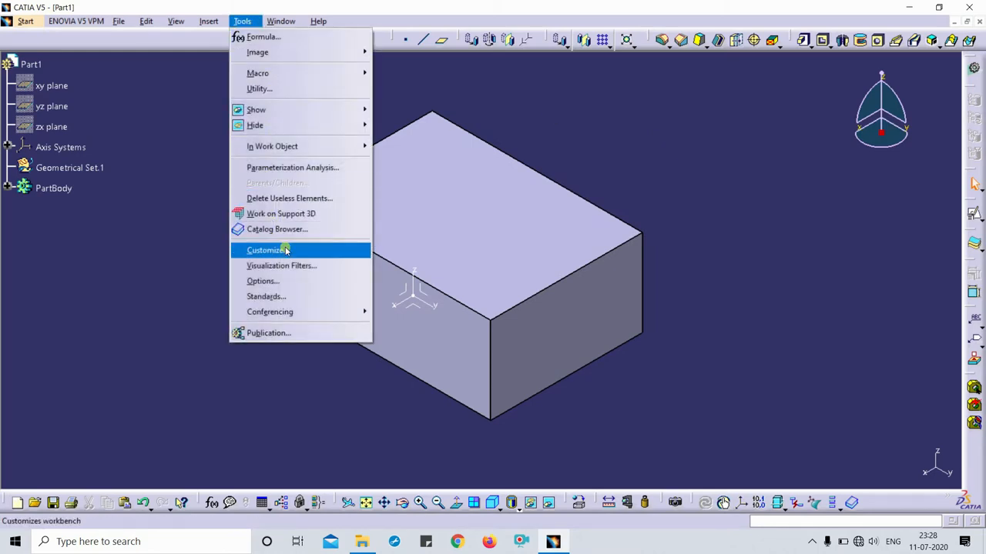
left_click(265, 250)
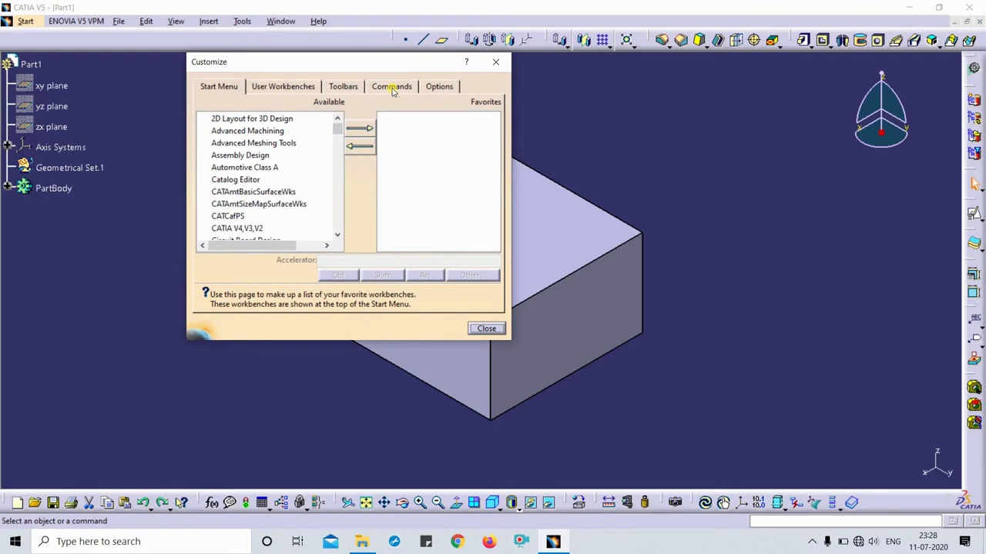
left_click(392, 86)
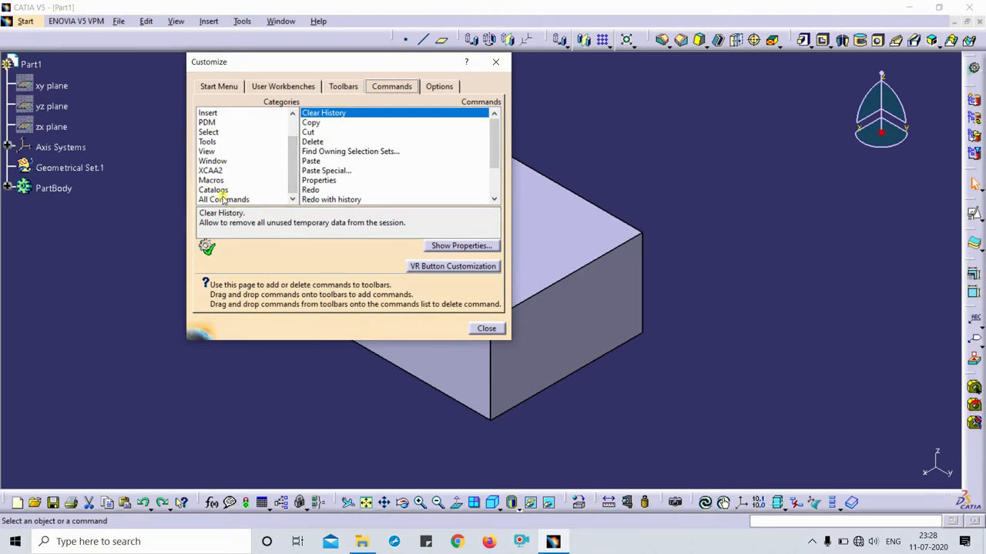
left_click(224, 200)
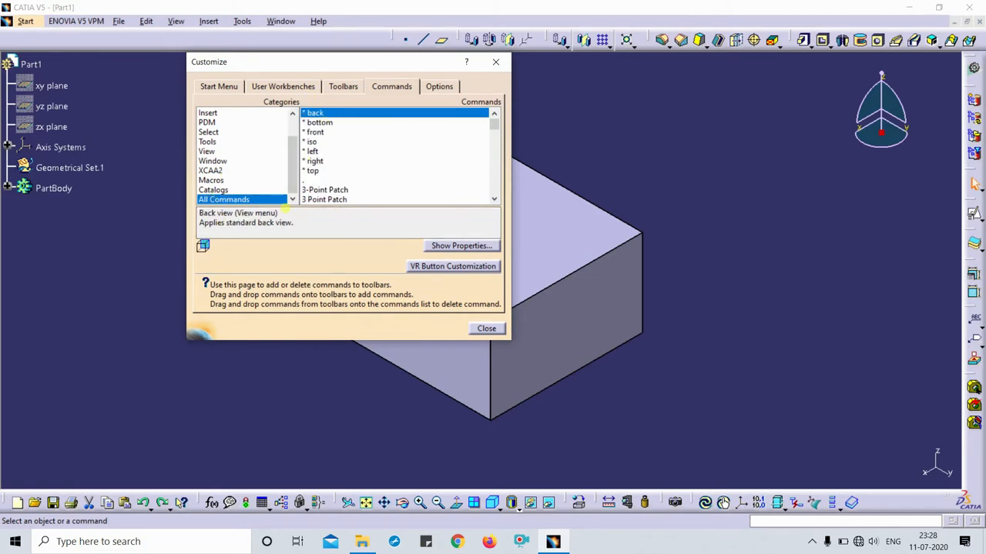
mouse_move(336, 179)
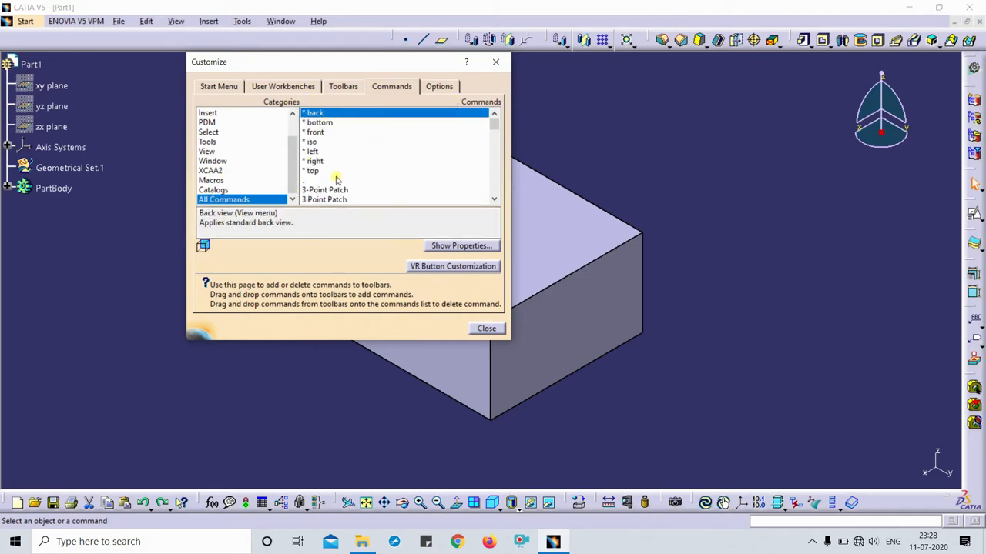
left_click(347, 179)
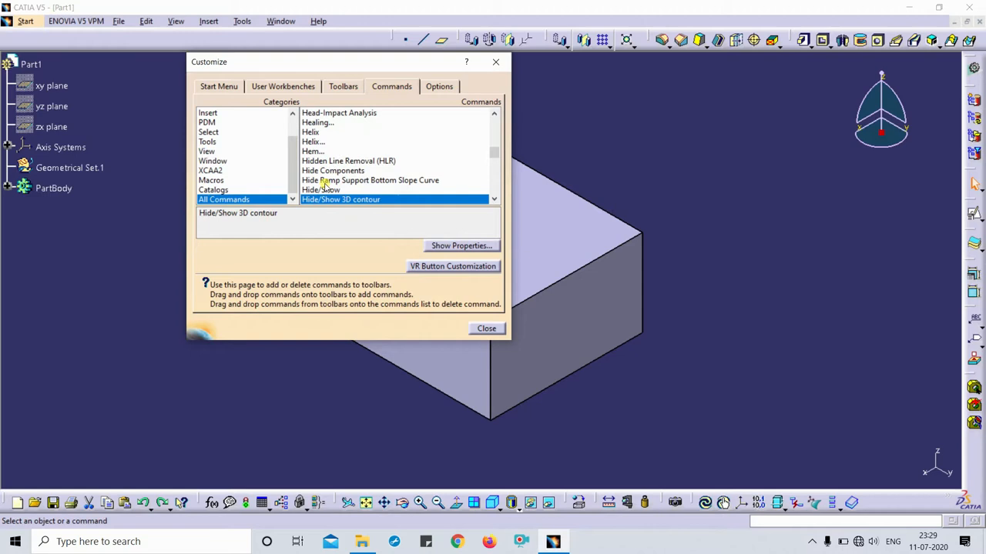
Show Hide/Show's properties and pick space from the Other... key list as accelerator.
left_click(321, 189)
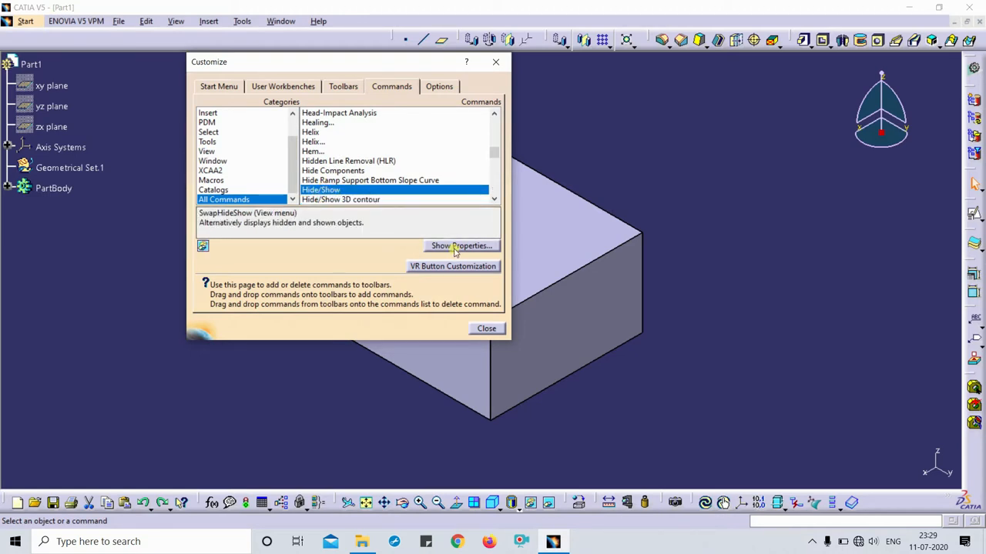
mouse_move(450, 246)
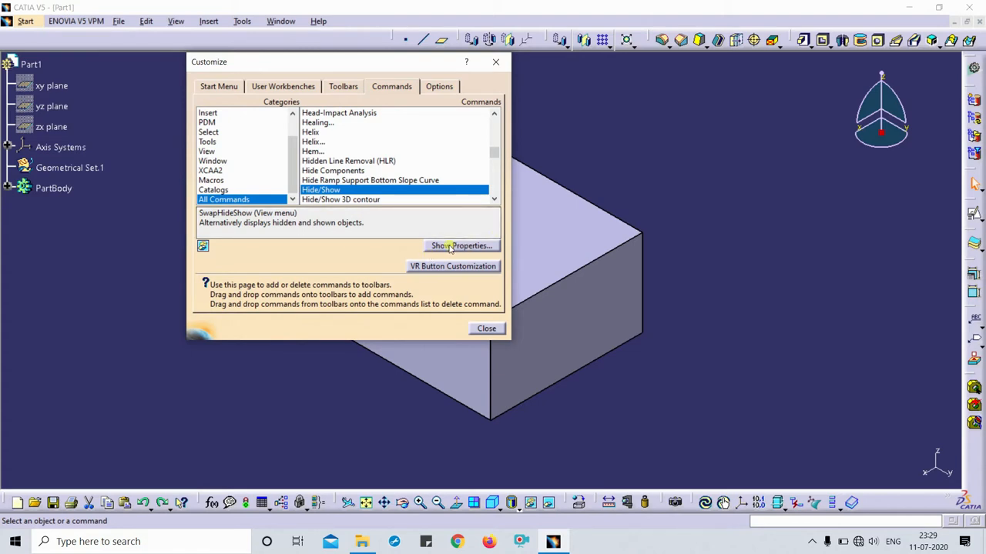
left_click(461, 245)
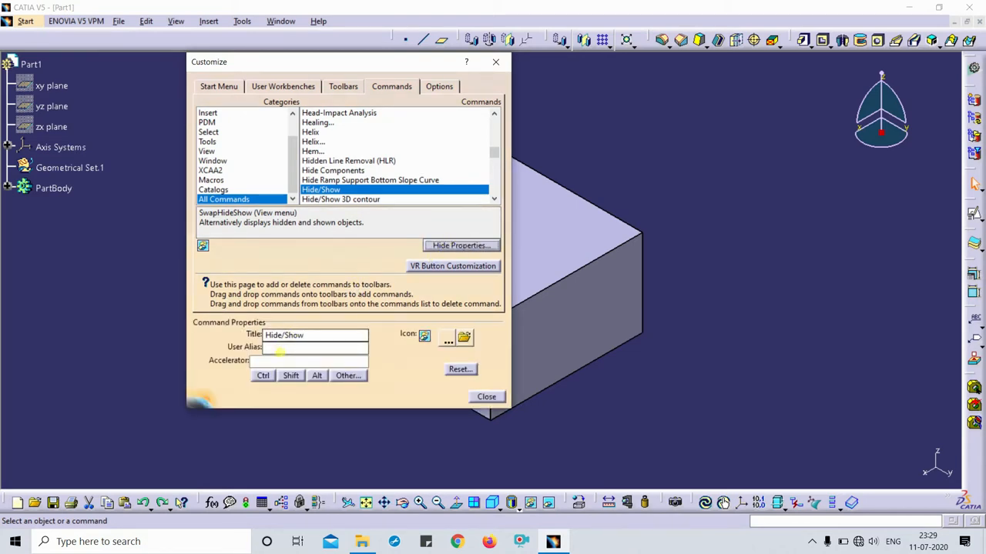
left_click(308, 361)
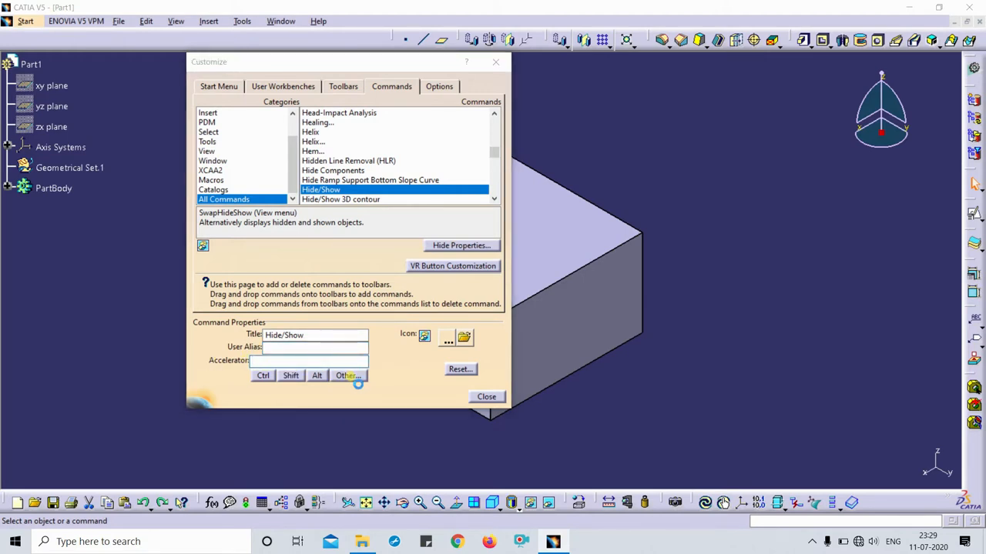
left_click(347, 375)
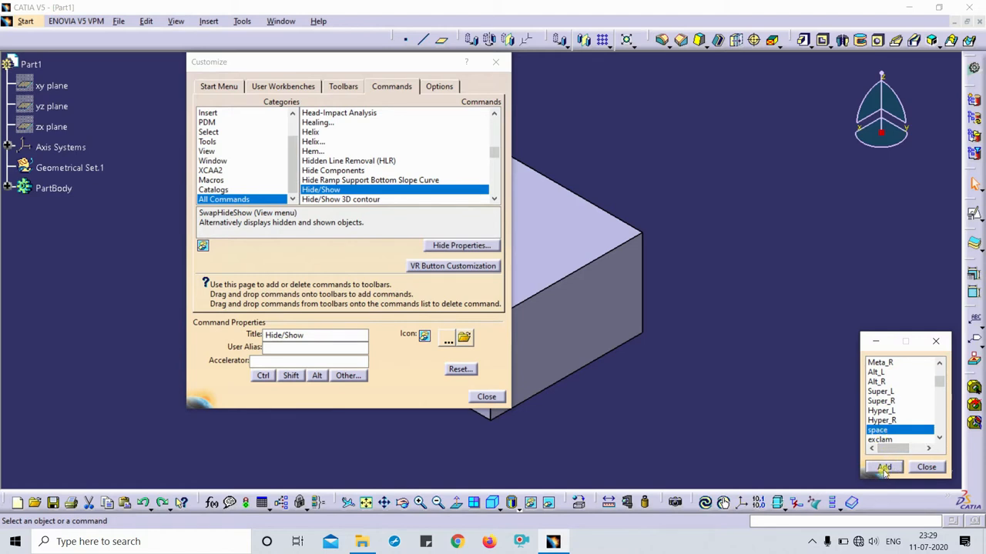
Try adding space to Hide/Show and dismiss the IMA - Modification conflict warning.
left_click(884, 467)
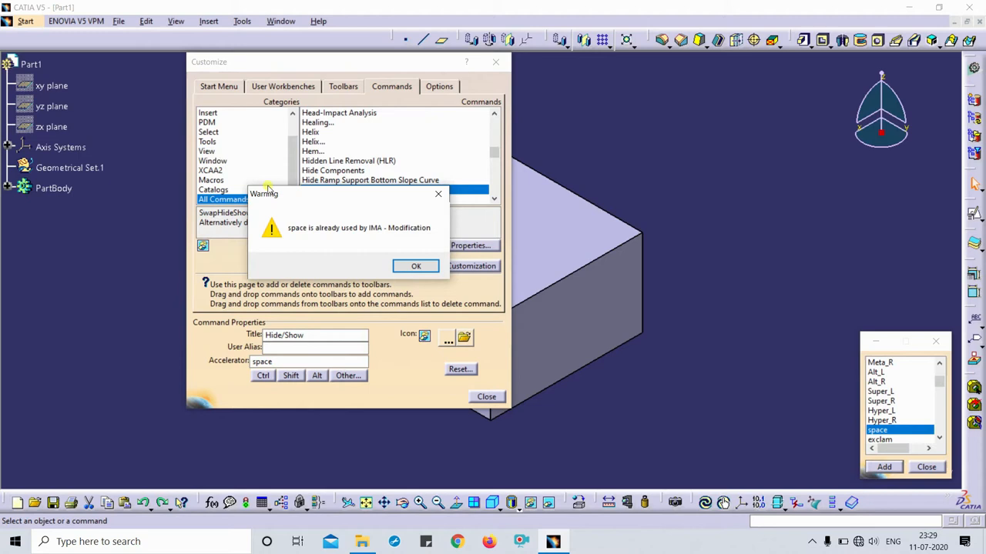
mouse_move(308, 235)
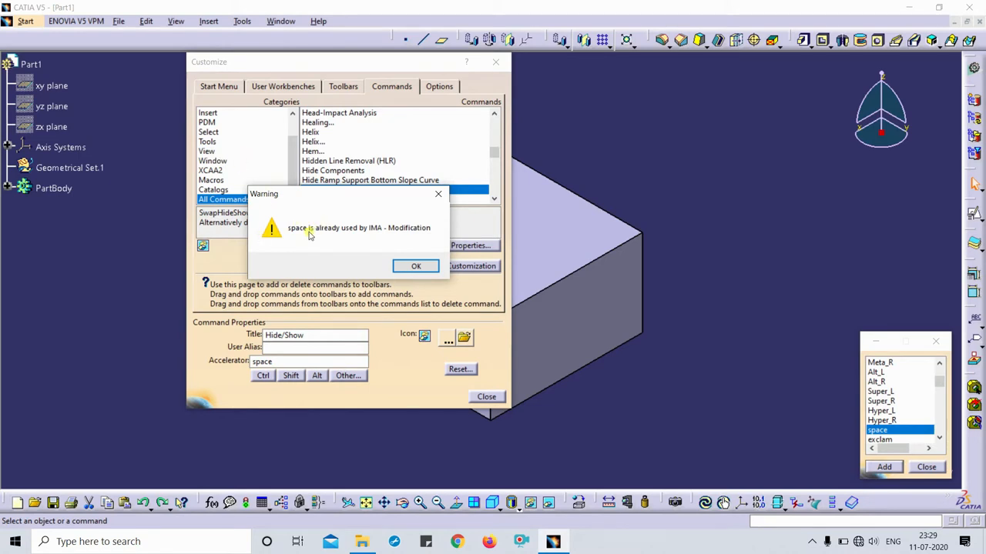
mouse_move(371, 232)
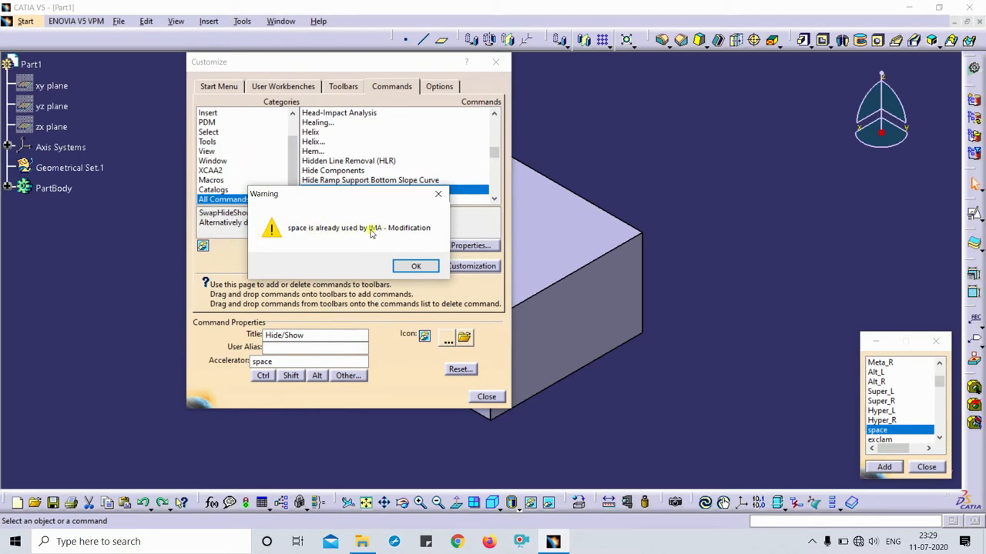
mouse_move(372, 203)
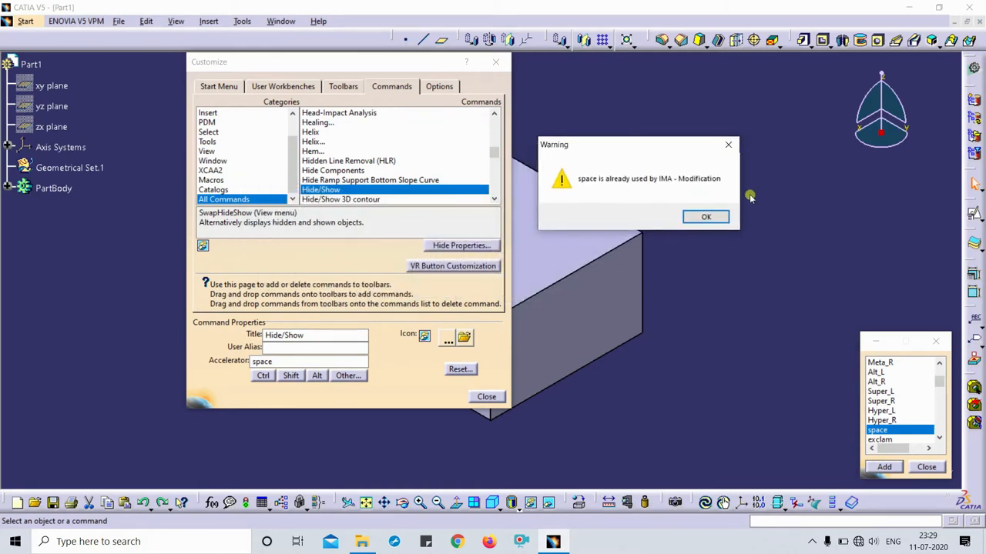
mouse_move(775, 217)
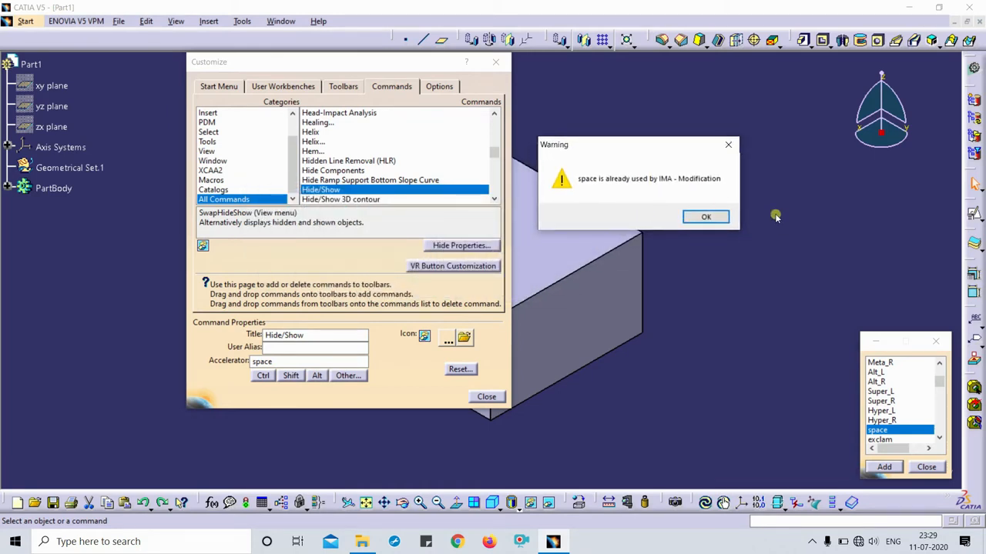
mouse_move(702, 149)
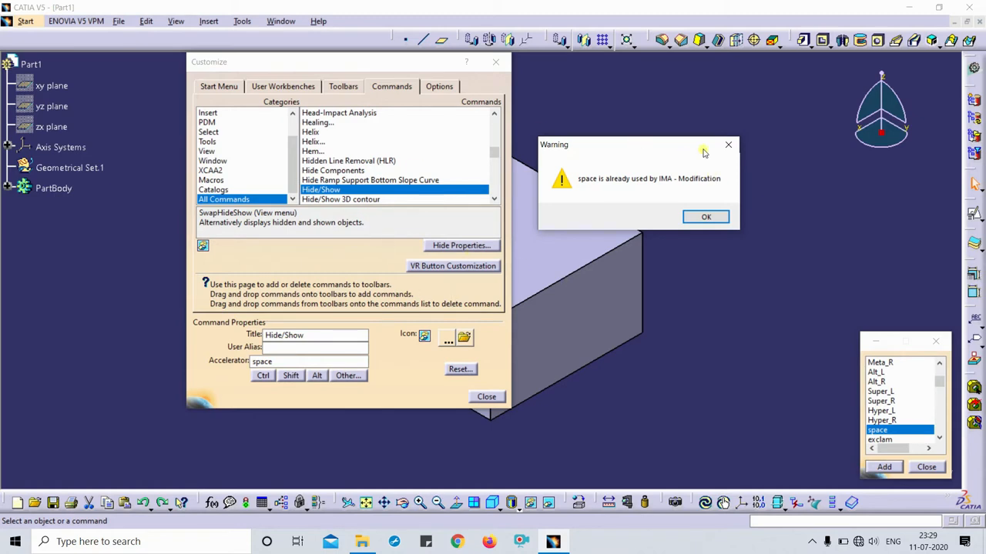
left_click(706, 217)
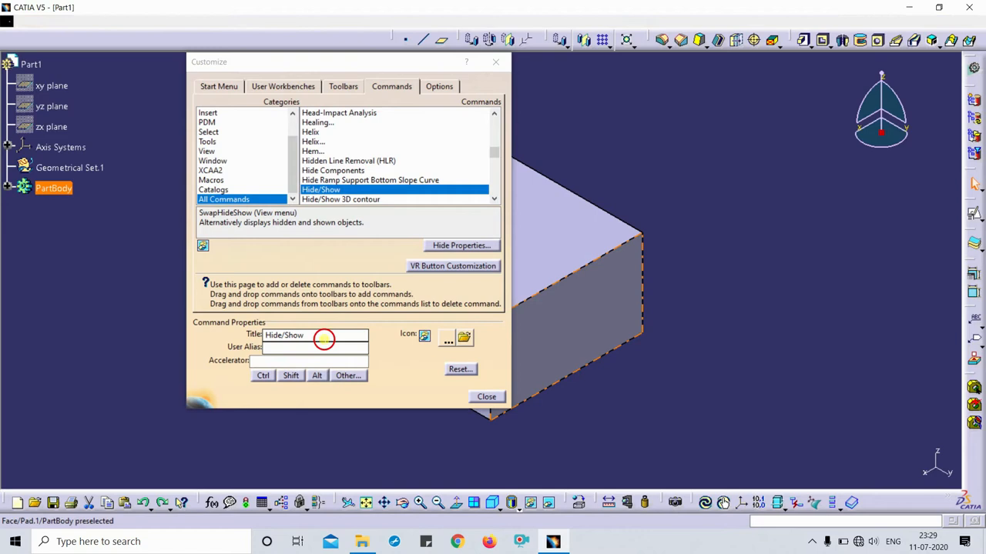
Move the Customize dialog left and select IMA - Modification, showing space as accelerator.
triple_click(314, 334)
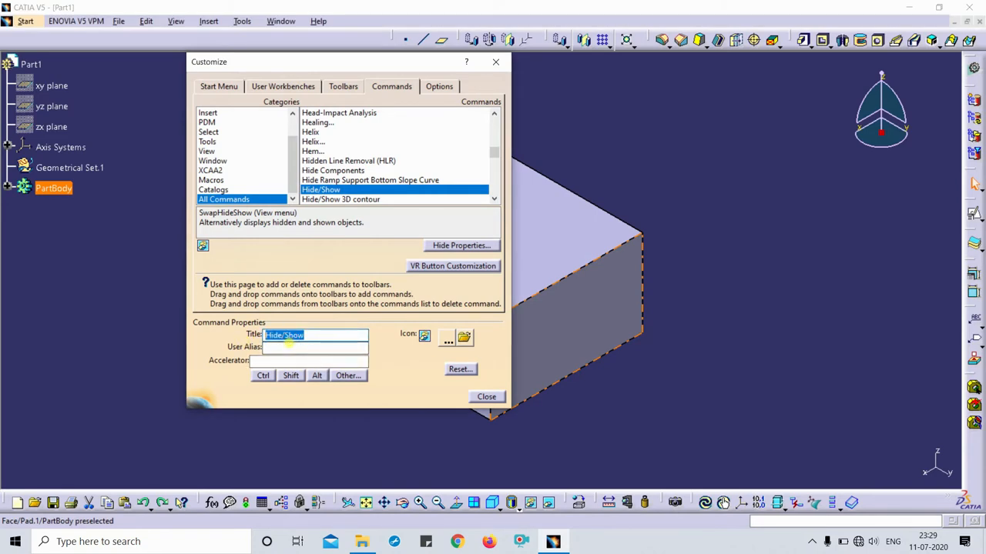
left_click_drag(346, 61, 308, 78)
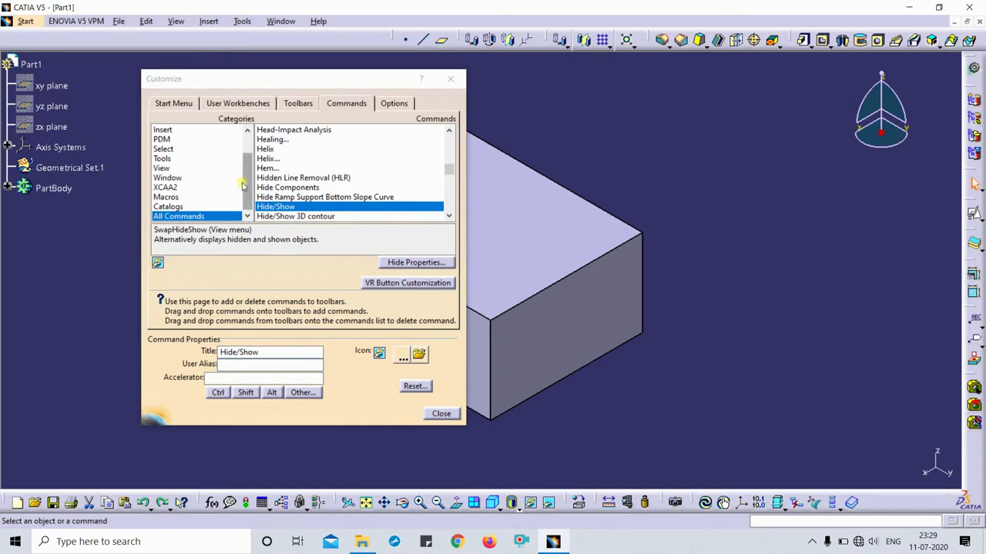
left_click(267, 168)
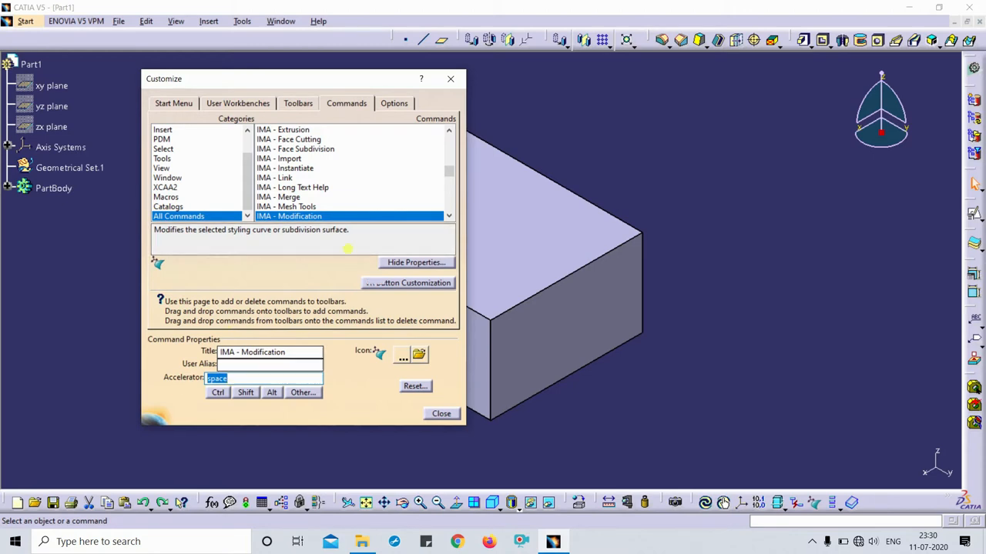
Select IMA - Mesh Tools and highlight its Shift+Alt+T accelerator.
left_click(286, 207)
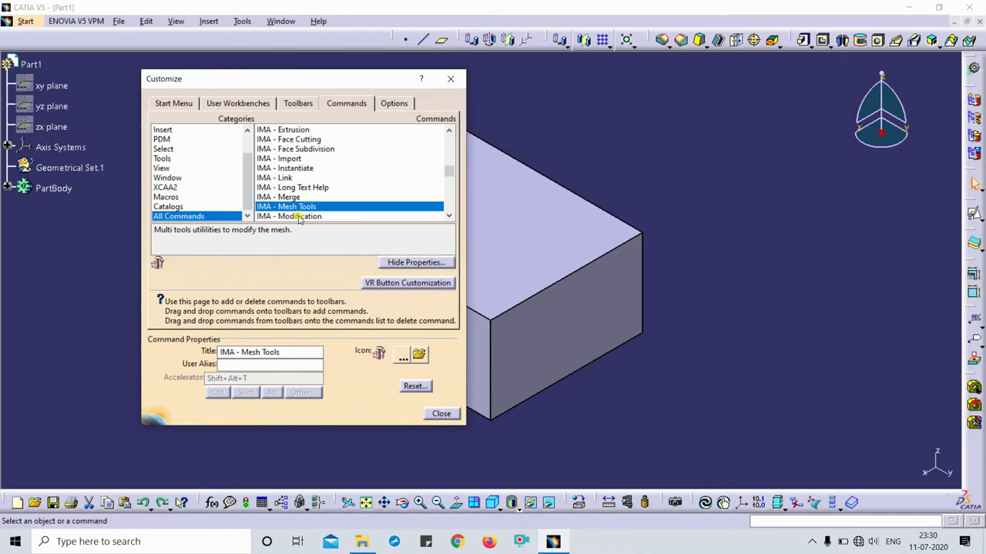
left_click(270, 352)
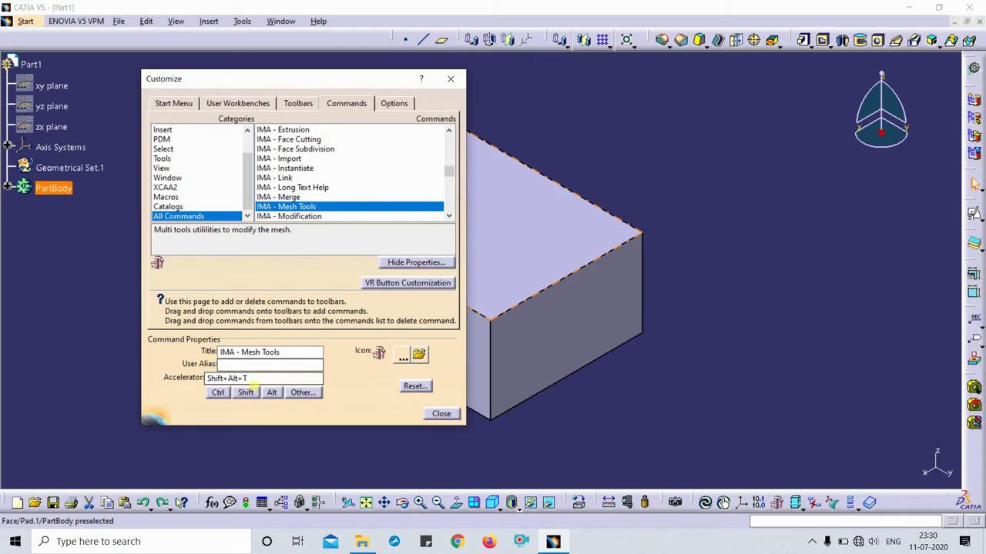
left_click(263, 378)
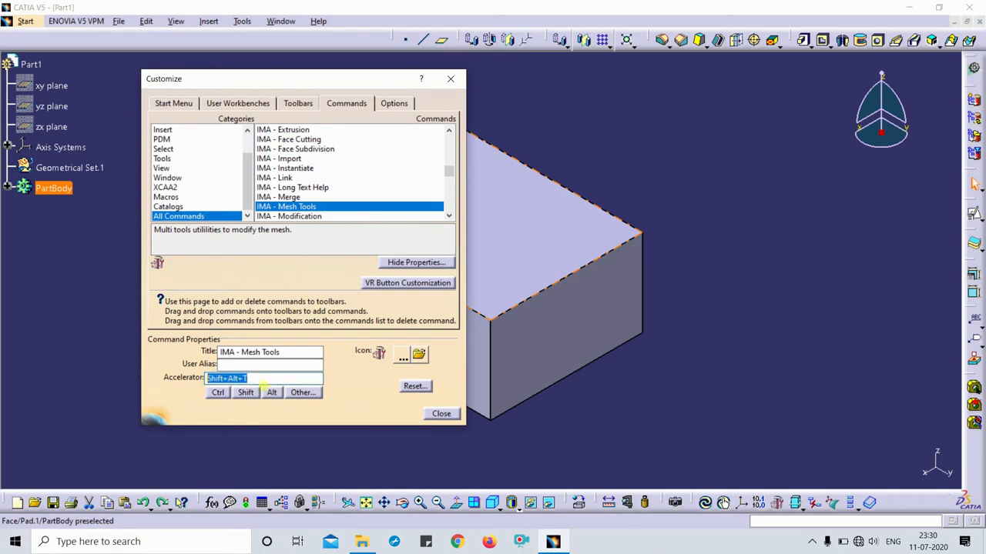